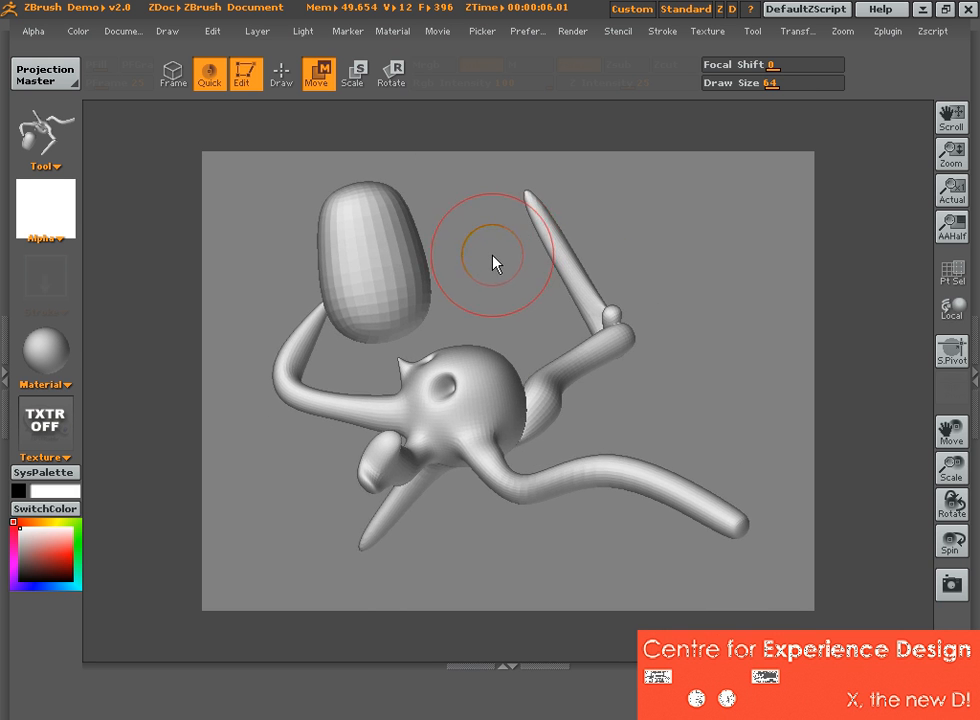
# Push the adaptive skin at the creature's neck and head into a new pose with the Move brush.
pyautogui.click(316, 72)
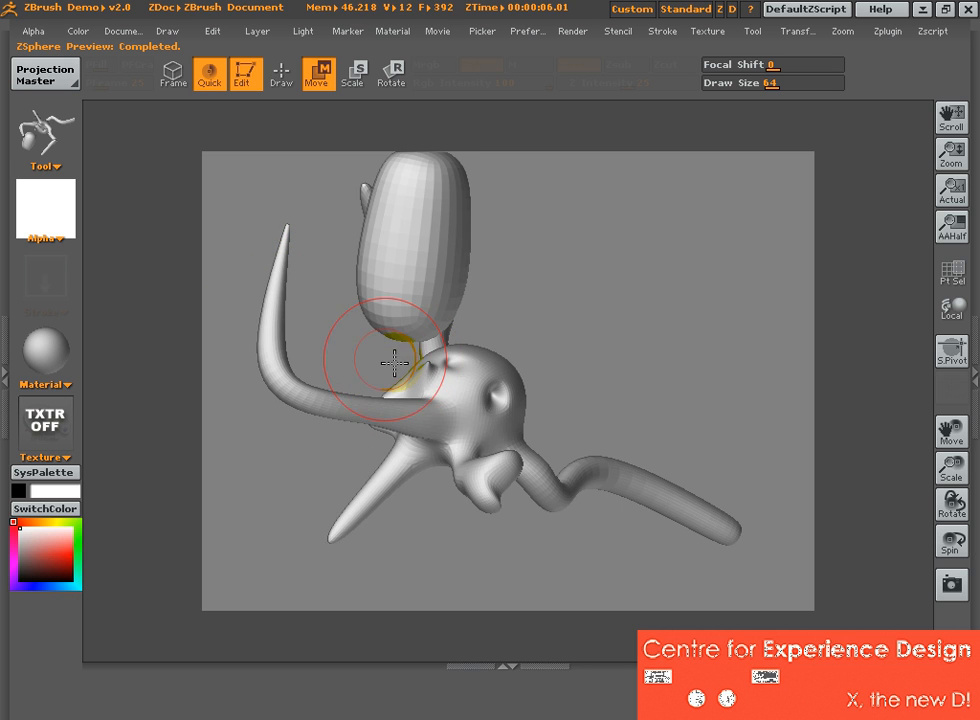
pyautogui.moveTo(400, 364); pyautogui.dragTo(270, 370)
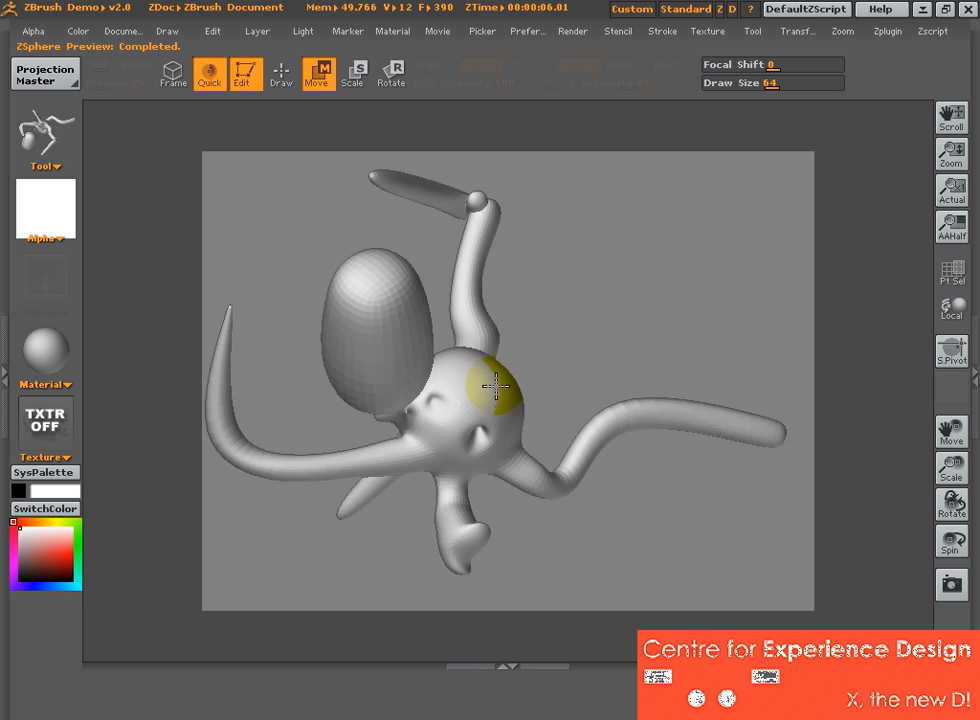
# Orbit to the egg-shaped part and pull its tip out into a pointed, lumpier form.
pyautogui.moveTo(494, 390); pyautogui.dragTo(638, 380)
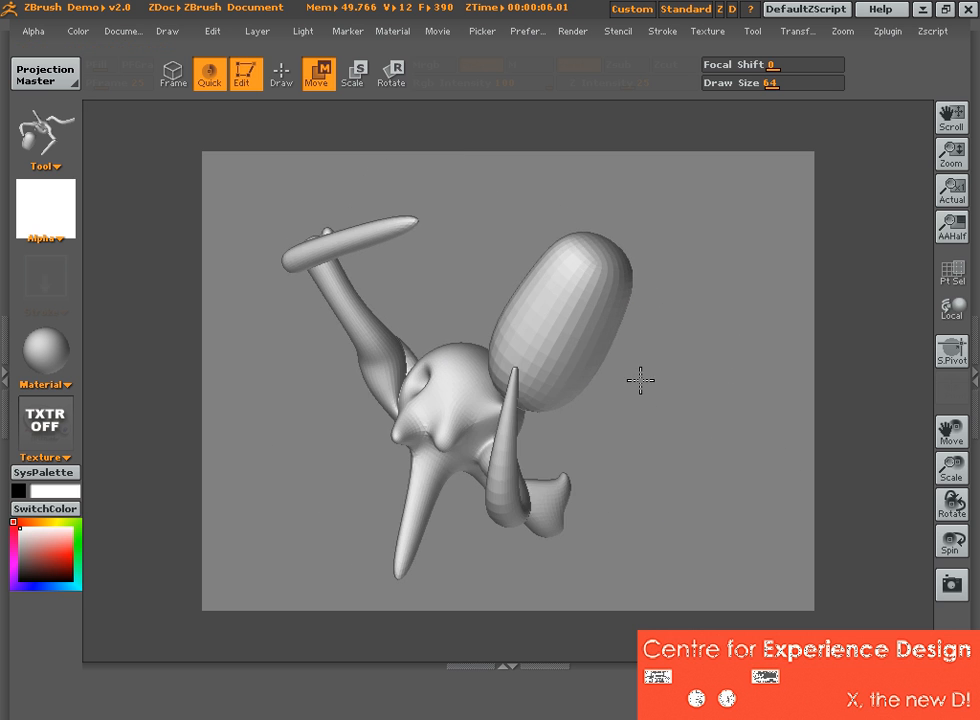
pyautogui.moveTo(640, 380); pyautogui.dragTo(550, 220)
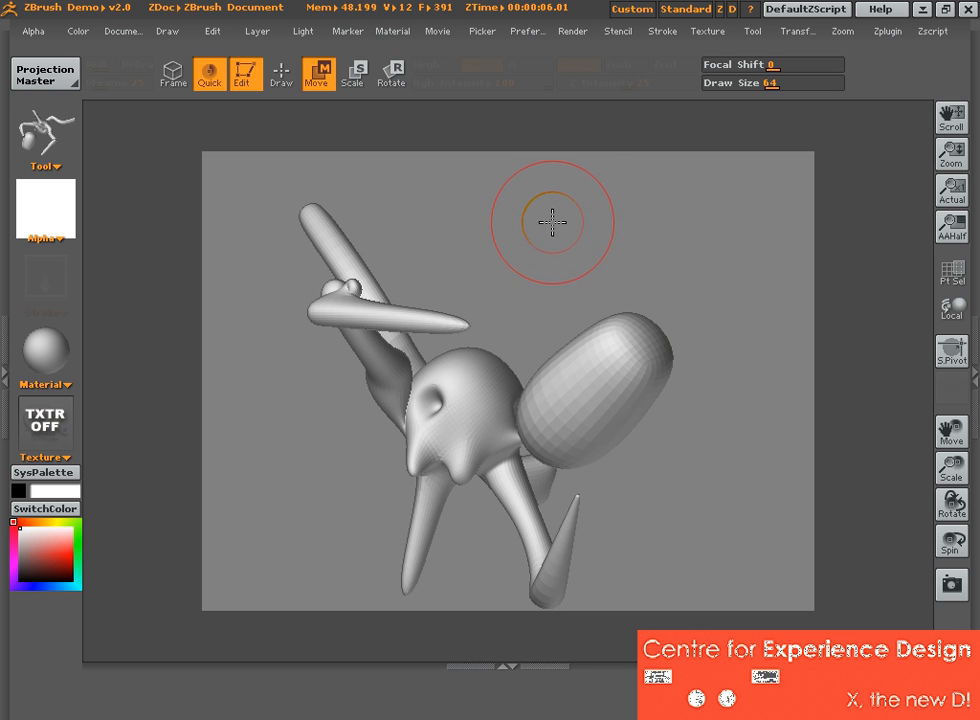
pyautogui.moveTo(604, 288)
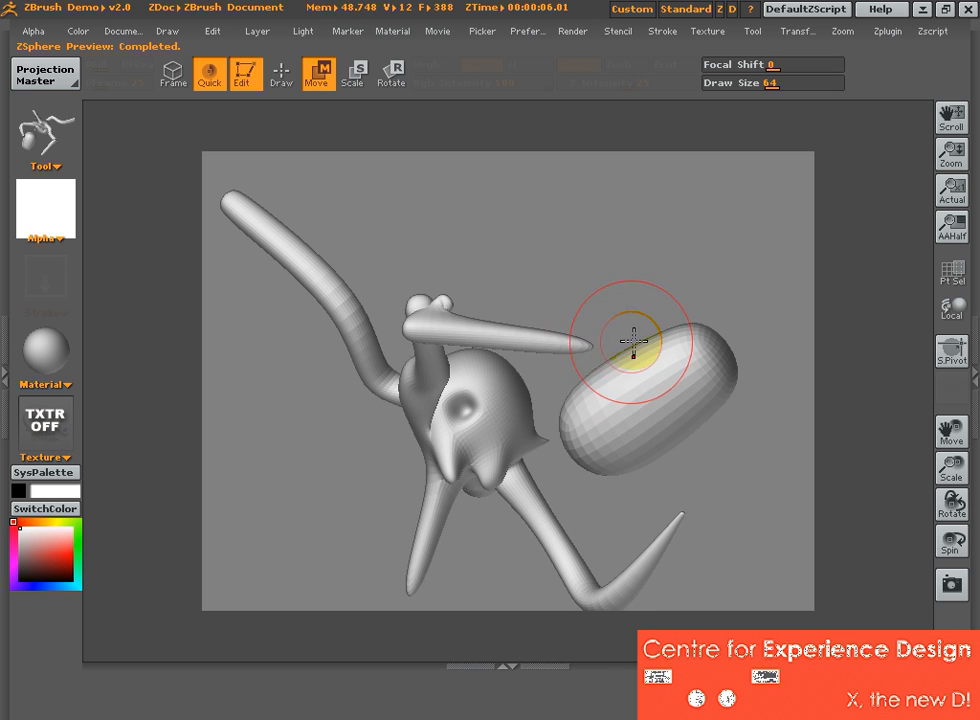
pyautogui.click(392, 74)
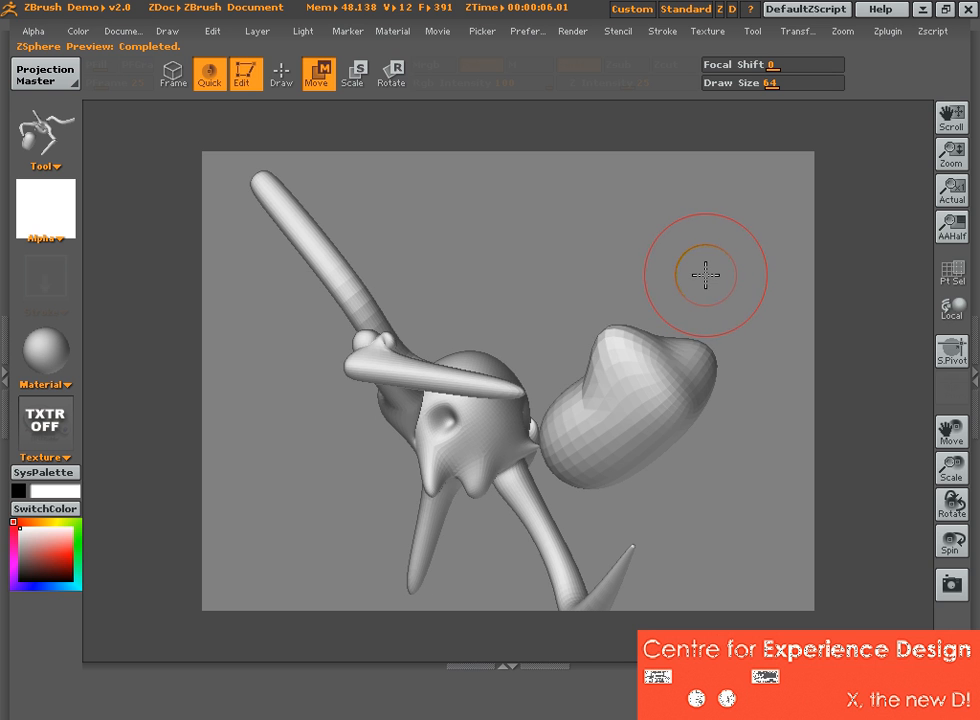
# Bulge the egg shape into a lobed, lumpy end and kink the upper section of the long limb.
pyautogui.moveTo(704, 276); pyautogui.dragTo(590, 470)
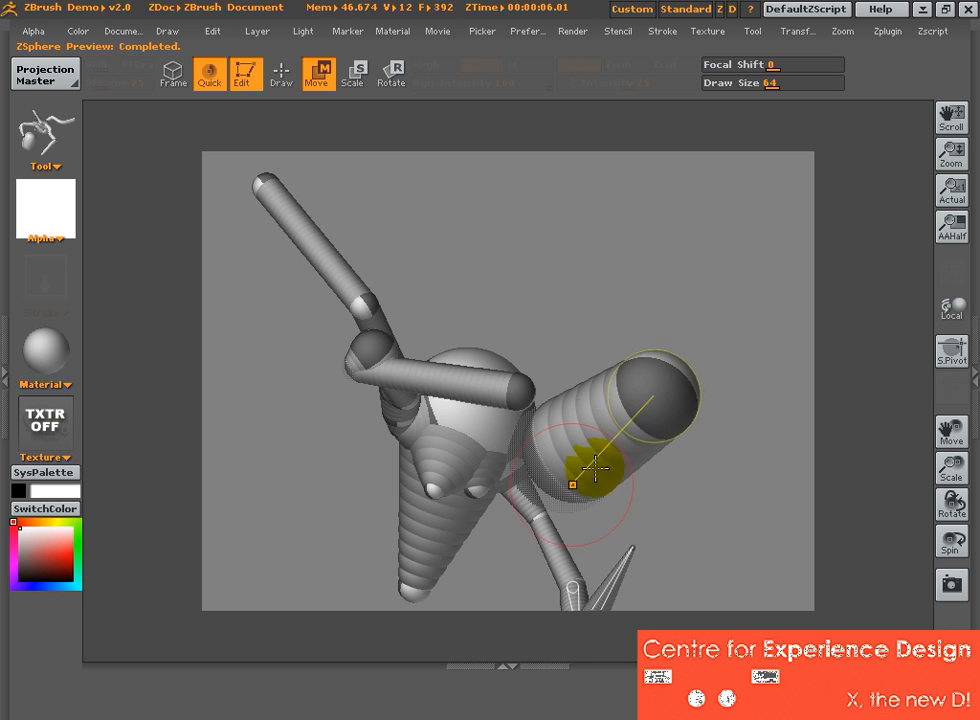
pyautogui.moveTo(590, 470); pyautogui.dragTo(640, 380)
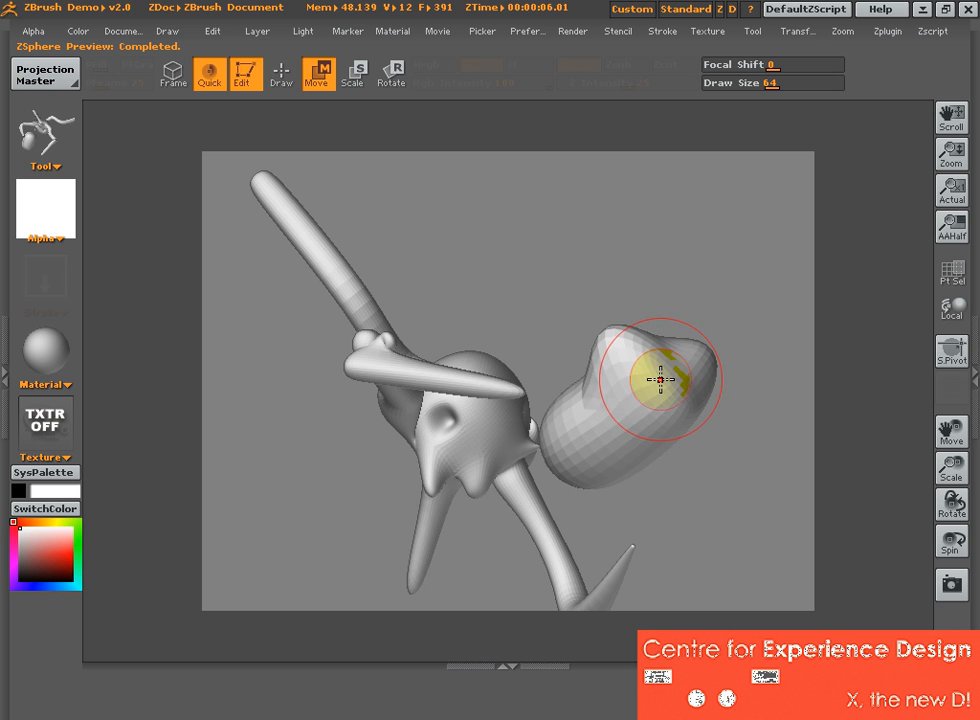
pyautogui.moveTo(664, 380); pyautogui.dragTo(656, 488)
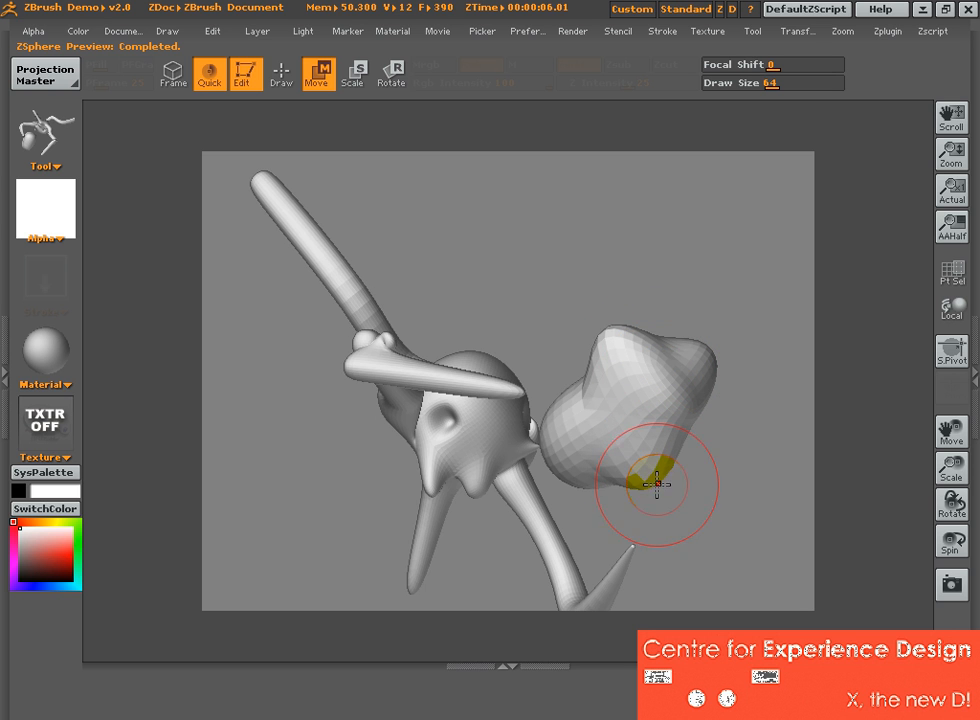
pyautogui.moveTo(656, 488); pyautogui.dragTo(360, 248)
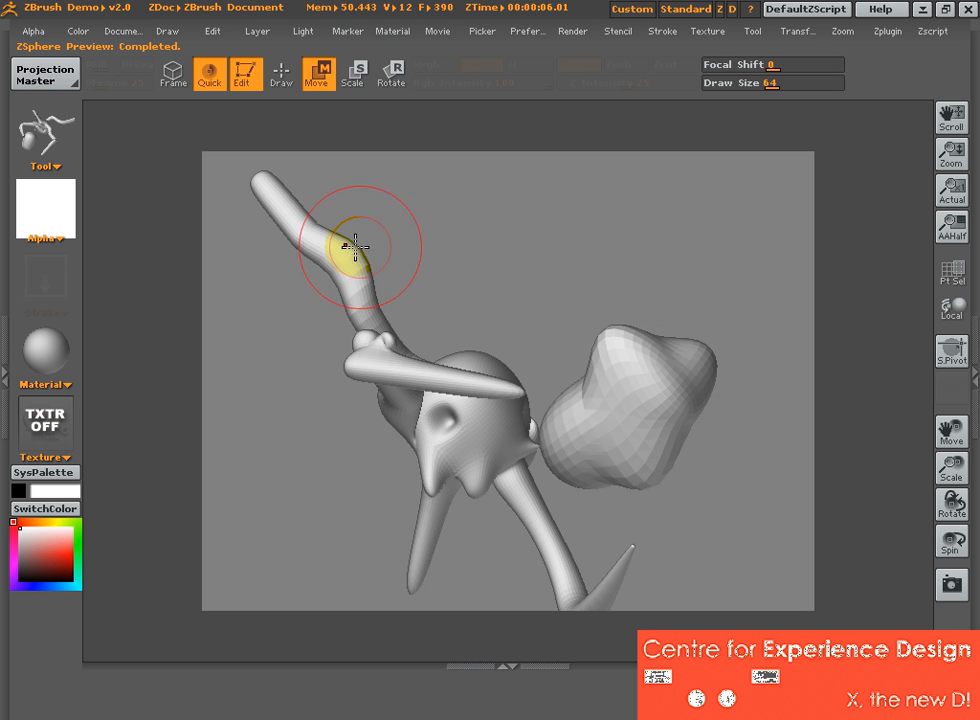
pyautogui.moveTo(360, 244); pyautogui.dragTo(676, 384)
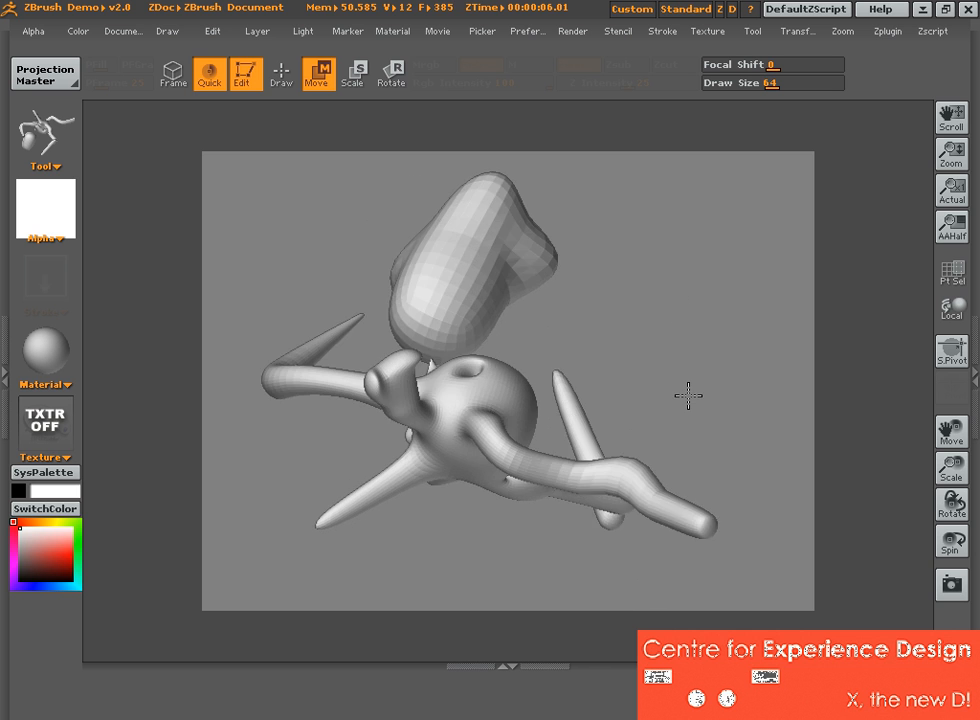
# Curl the limb beside the head into a looping, ring-like bend.
pyautogui.moveTo(690, 396); pyautogui.dragTo(596, 320)
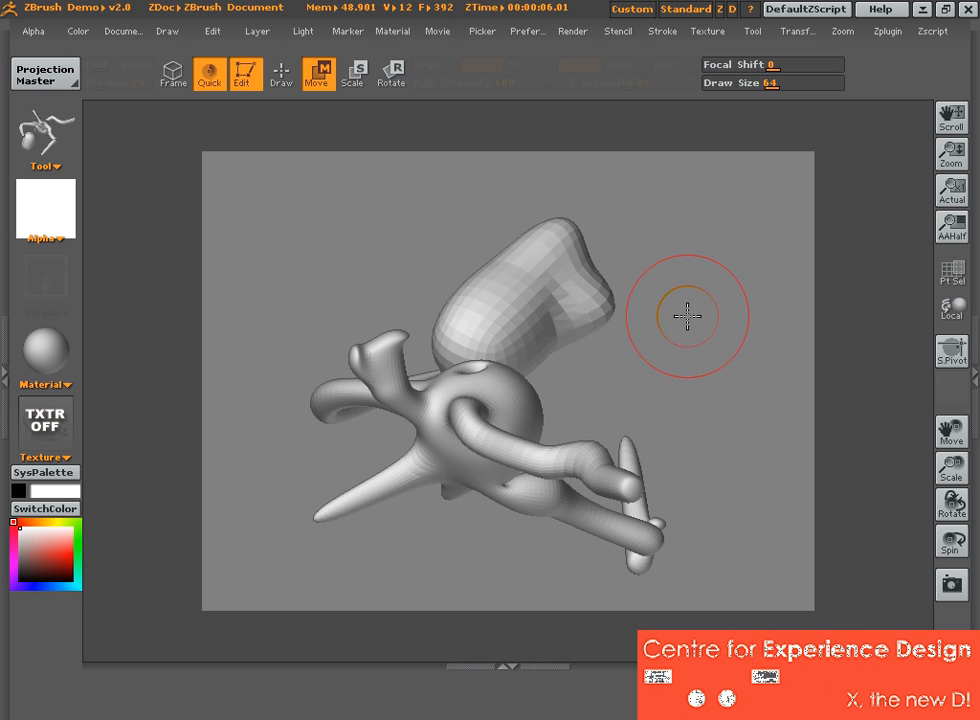
pyautogui.moveTo(692, 292)
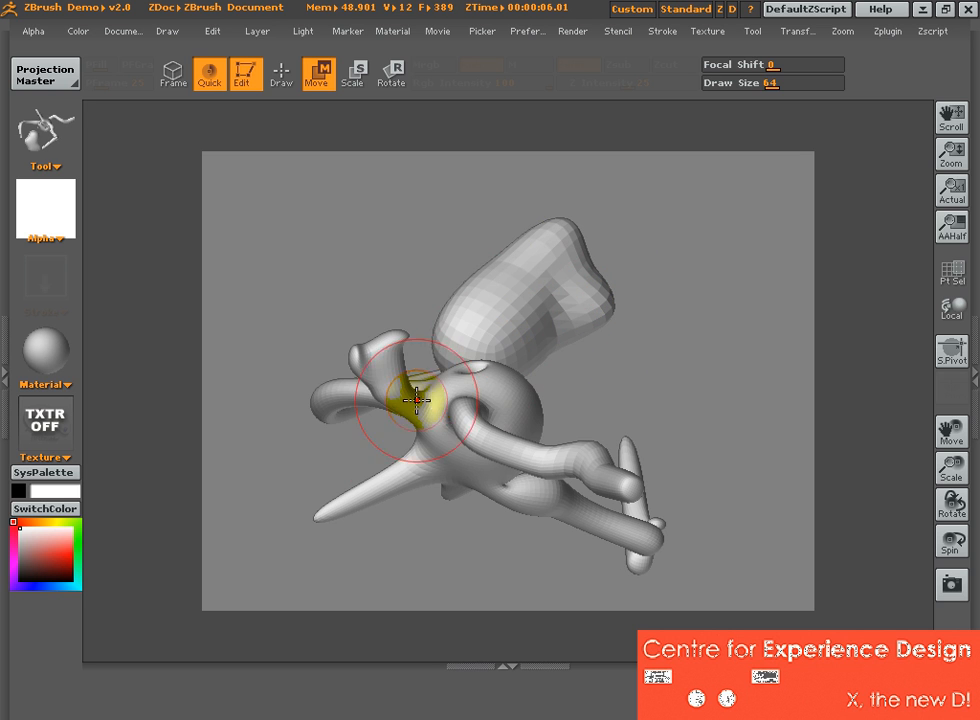
pyautogui.moveTo(418, 400); pyautogui.dragTo(296, 512)
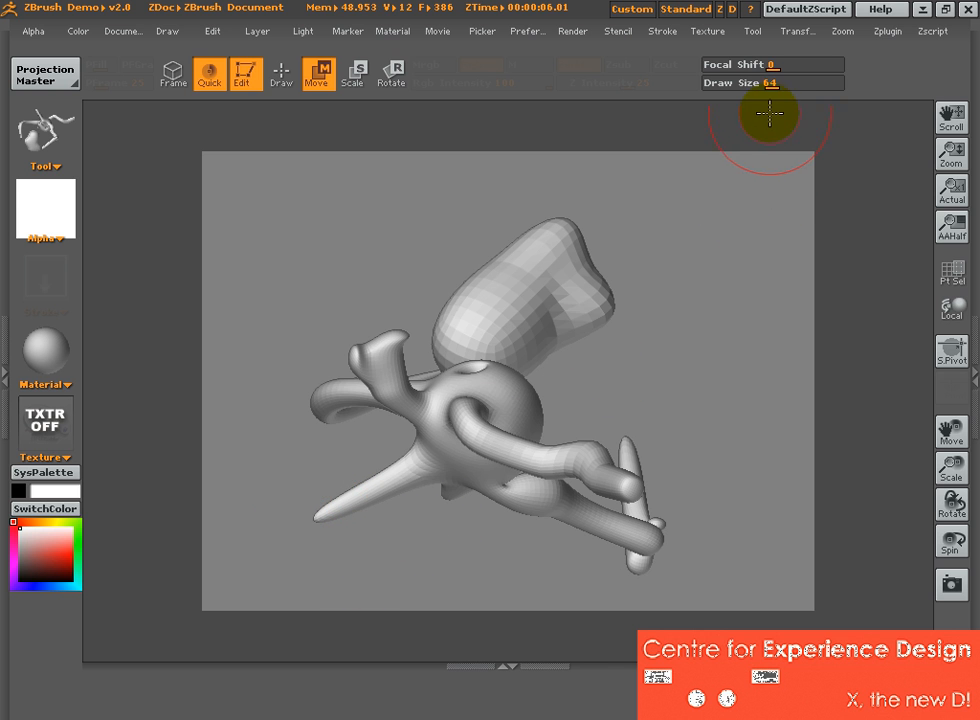
# Shrink the Move brush and pull the first small pointed horns out of the round body.
pyautogui.moveTo(770, 112); pyautogui.dragTo(658, 412)
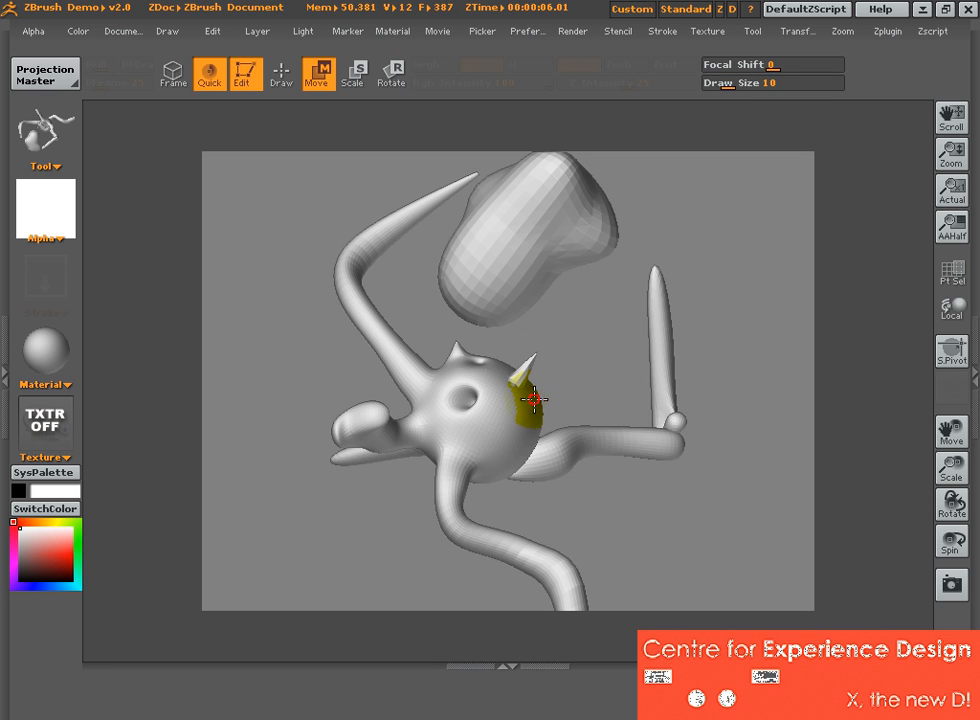
# Bristle the round body with small spikes and pull spikes from the egg-shaped part as well.
pyautogui.moveTo(536, 404); pyautogui.dragTo(516, 464)
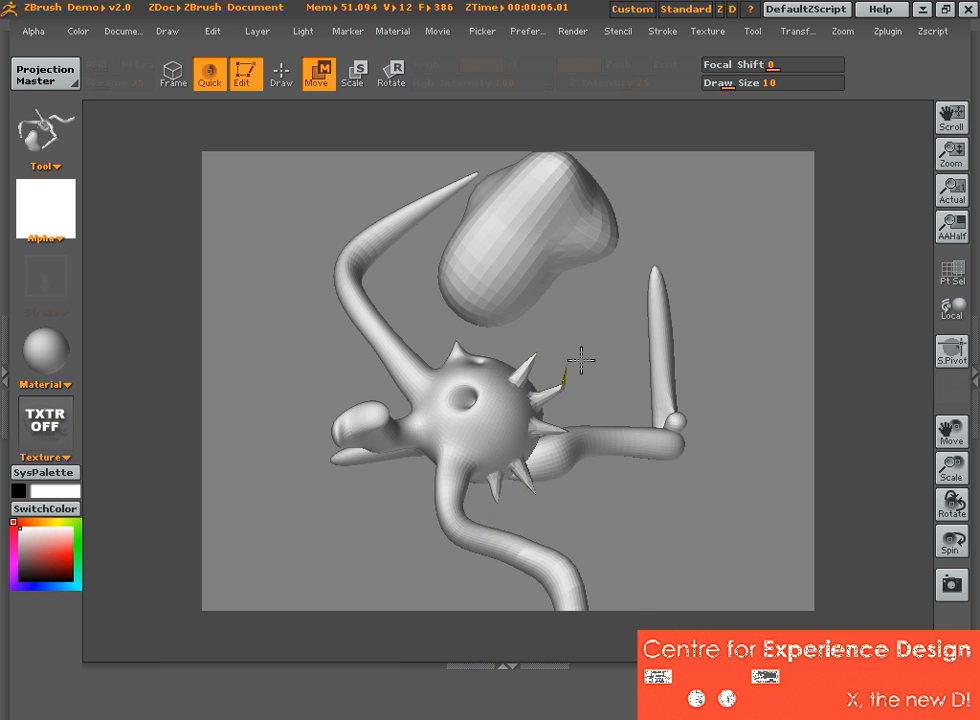
pyautogui.moveTo(580, 360); pyautogui.dragTo(504, 364)
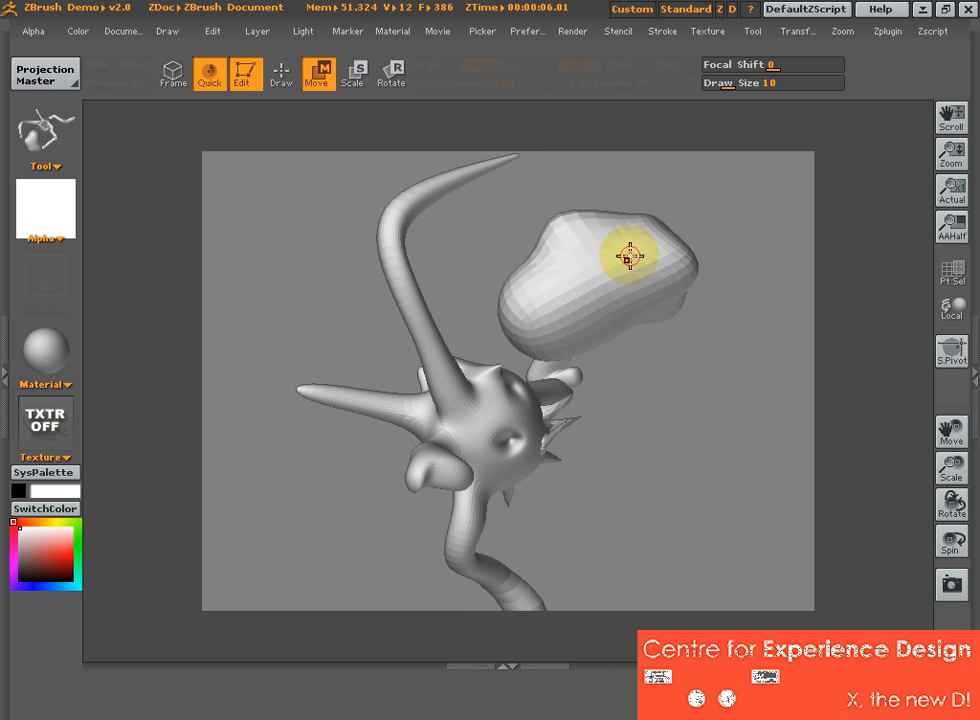
pyautogui.moveTo(630, 252); pyautogui.dragTo(730, 244)
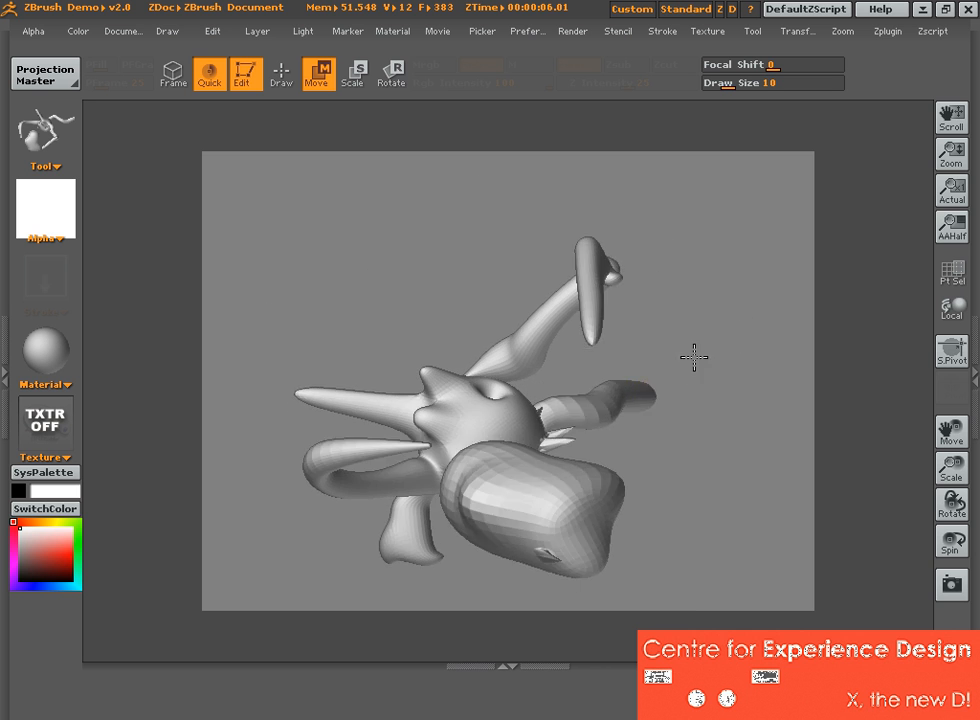
pyautogui.moveTo(692, 356); pyautogui.dragTo(672, 390)
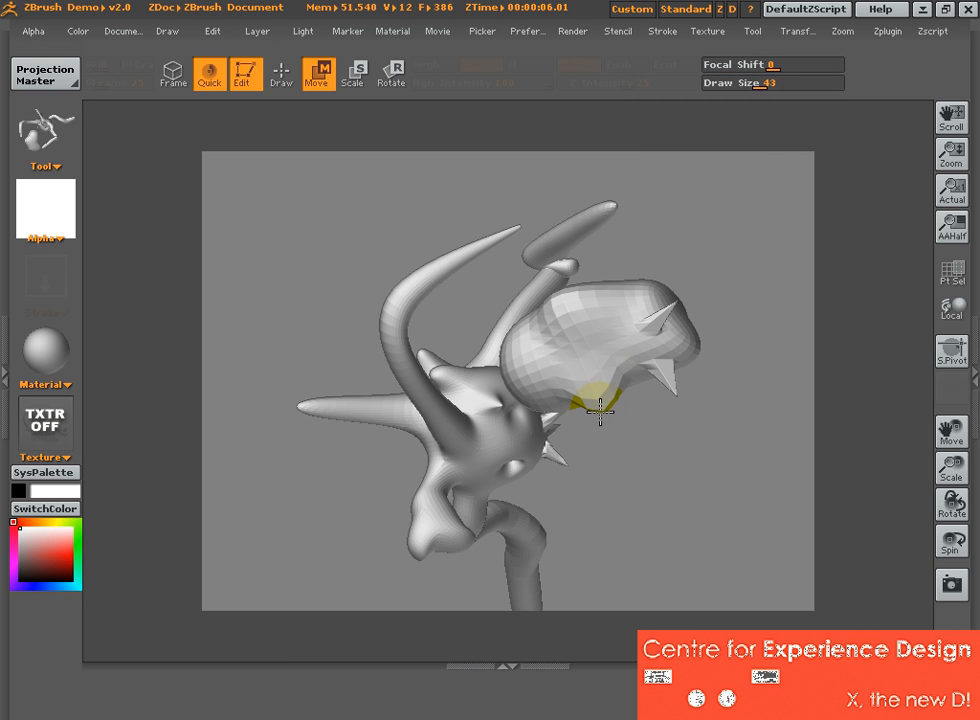
# Drag the egg ZSphere farther out from the spiky body and inspect the reskinned result.
pyautogui.moveTo(600, 410); pyautogui.dragTo(604, 544)
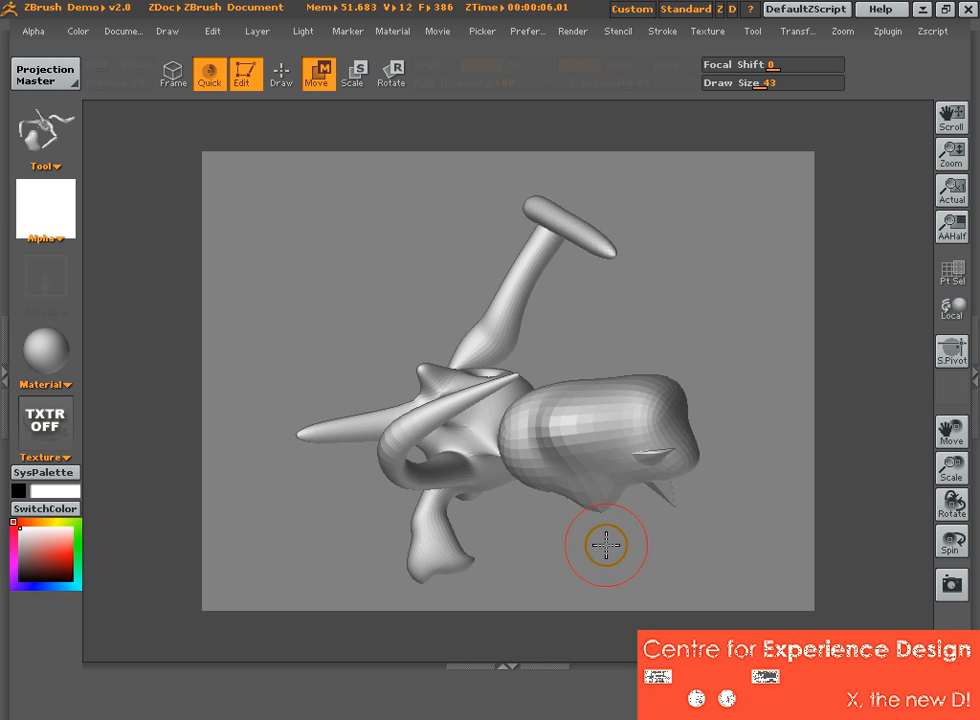
pyautogui.moveTo(604, 544); pyautogui.dragTo(264, 228)
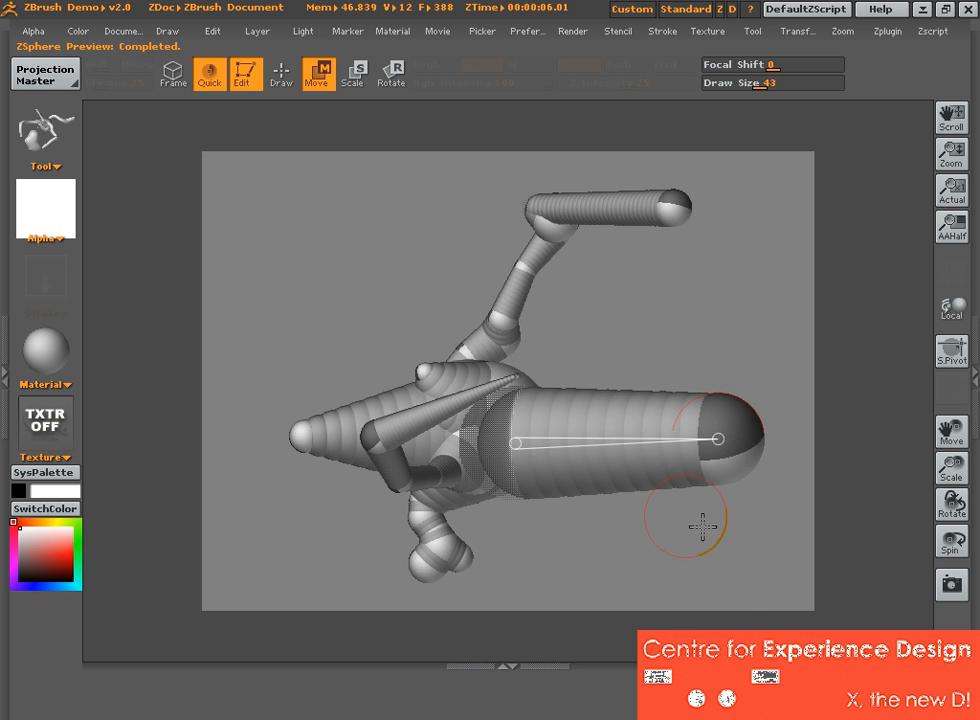
pyautogui.moveTo(684, 524); pyautogui.dragTo(476, 444)
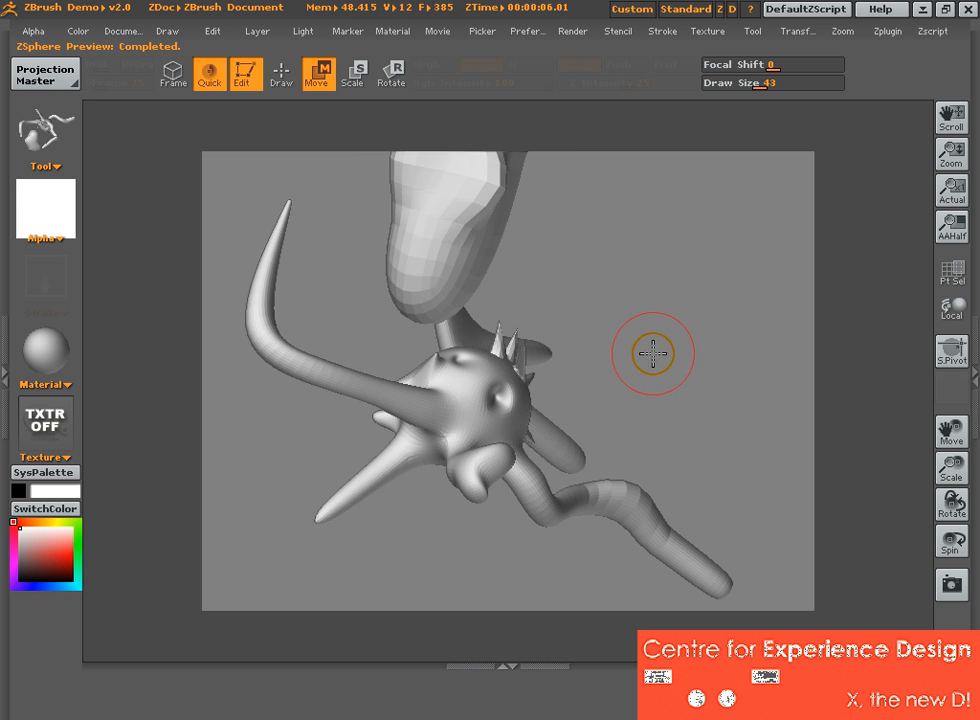
pyautogui.moveTo(652, 354); pyautogui.dragTo(576, 392)
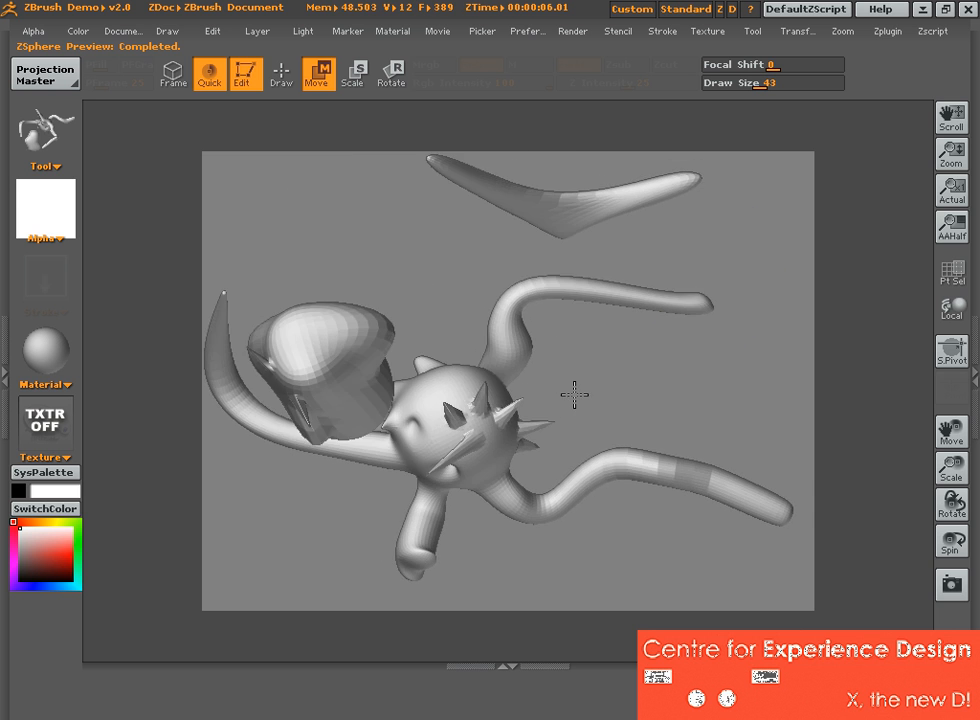